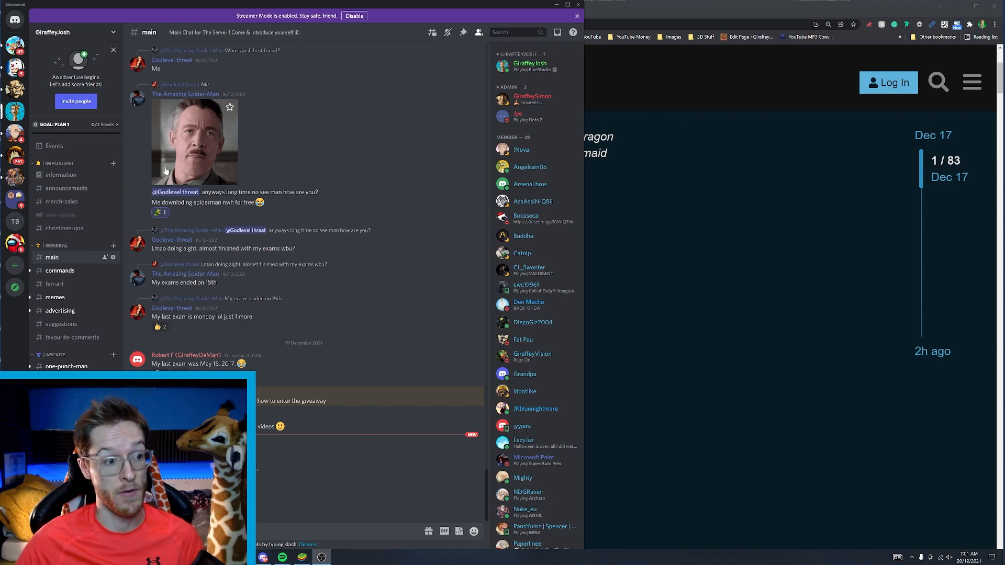
mouse_move(64, 228)
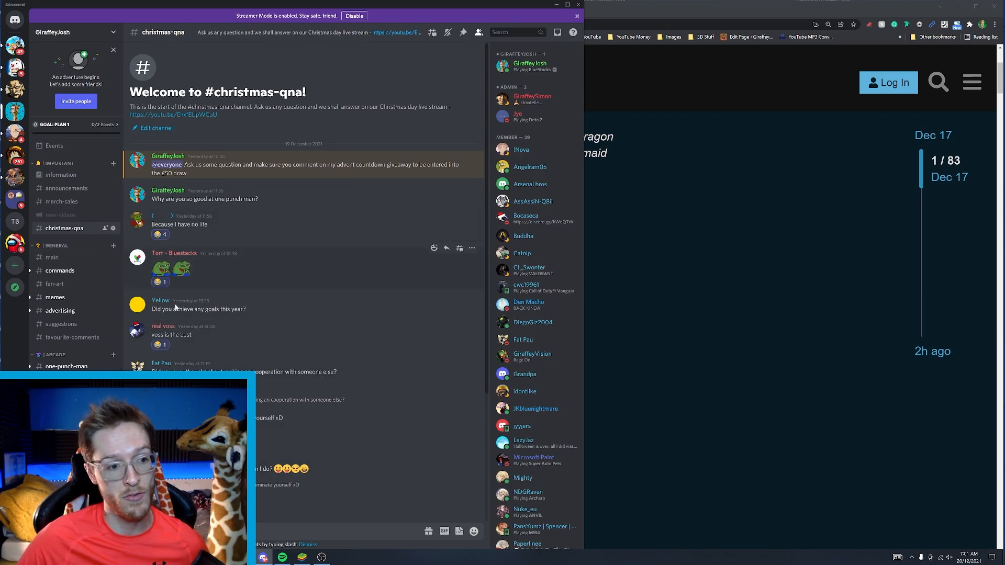
Step: Scroll the Patch Notes 3.5.11-A topic down into the overview featuring Sisu
scroll("down", 3)
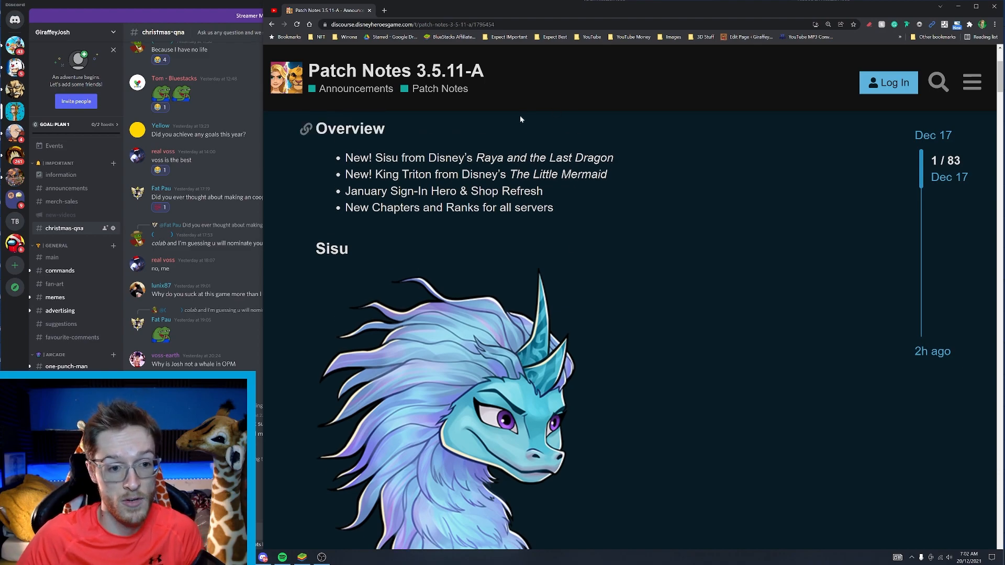
Step: Scroll past the Overview list and Sisu's artwork to her Red-team Support description
scroll("up", 3)
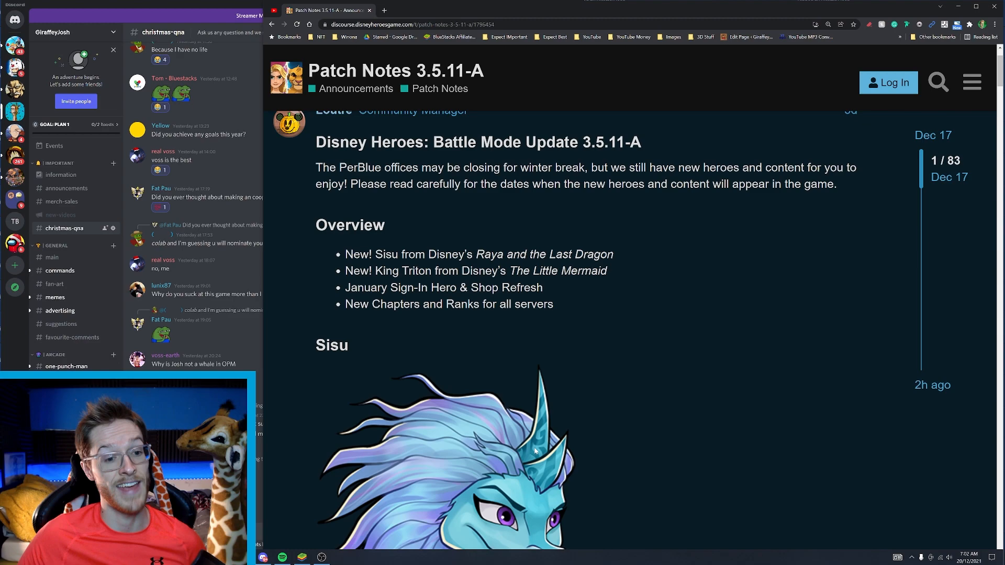
scroll("down", 3)
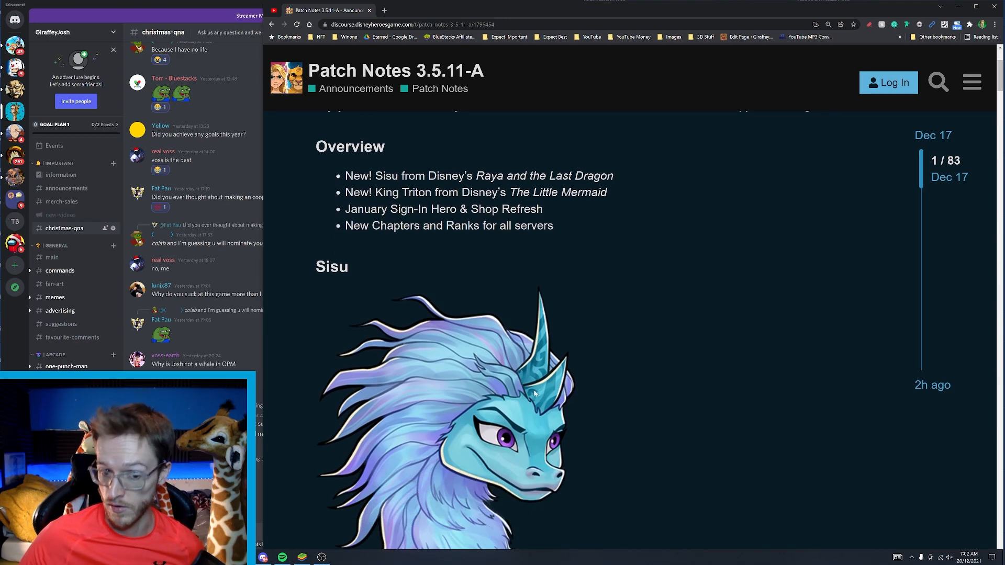
scroll("down", 3)
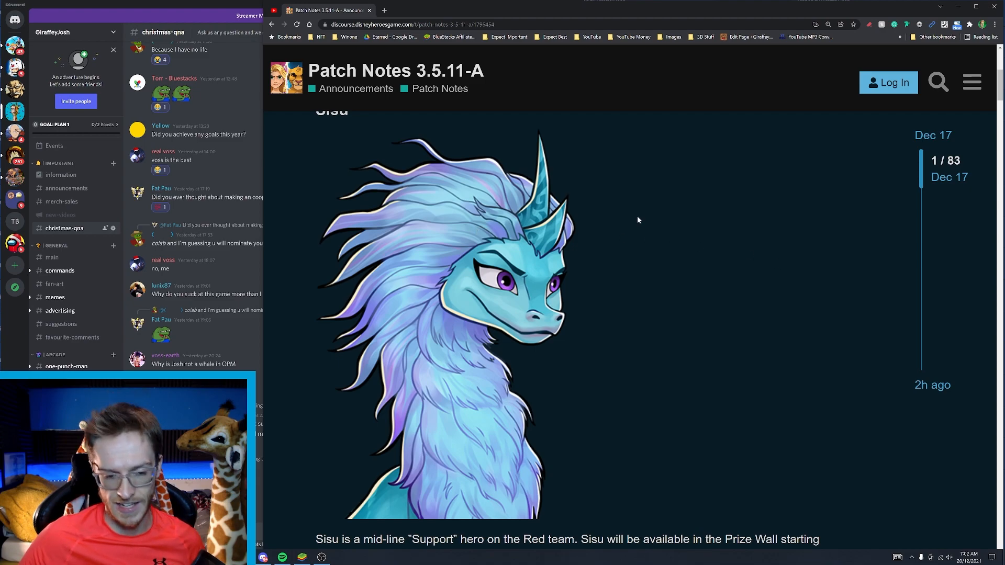
mouse_move(460, 310)
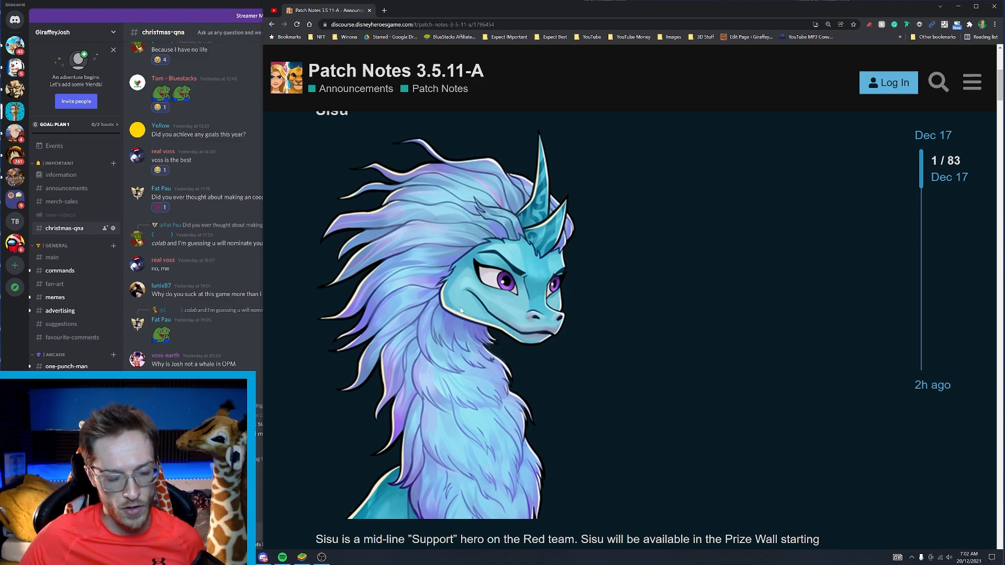
mouse_move(447, 278)
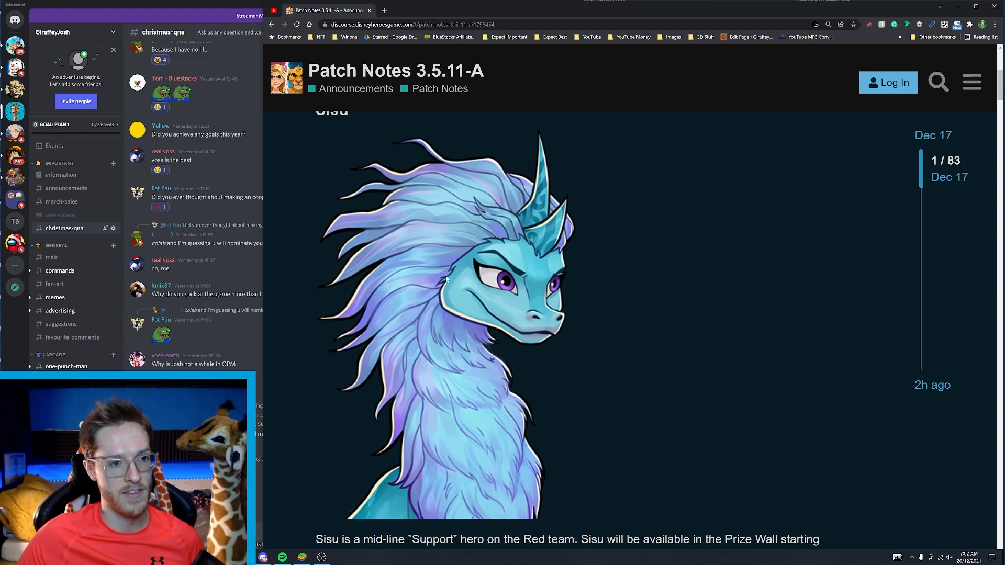
scroll("down", 3)
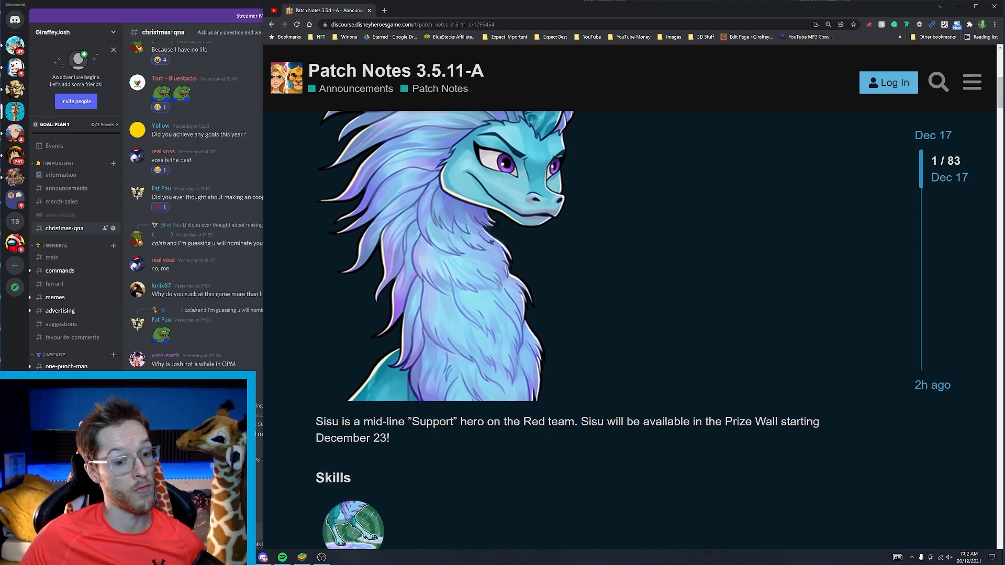
mouse_move(759, 434)
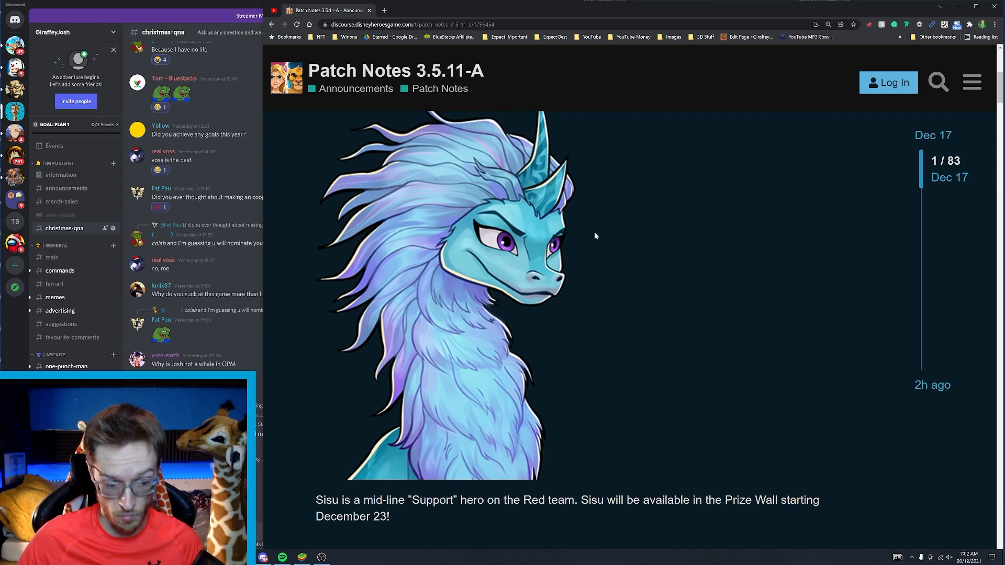
Step: Highlight Sisu's passive and active Water Skills paragraphs together
scroll("down", 3)
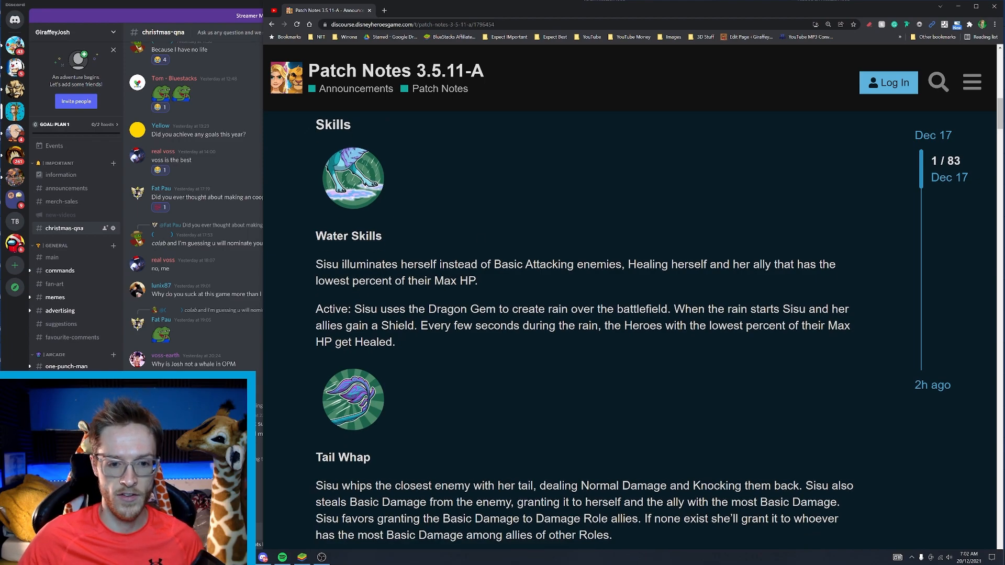
mouse_move(735, 289)
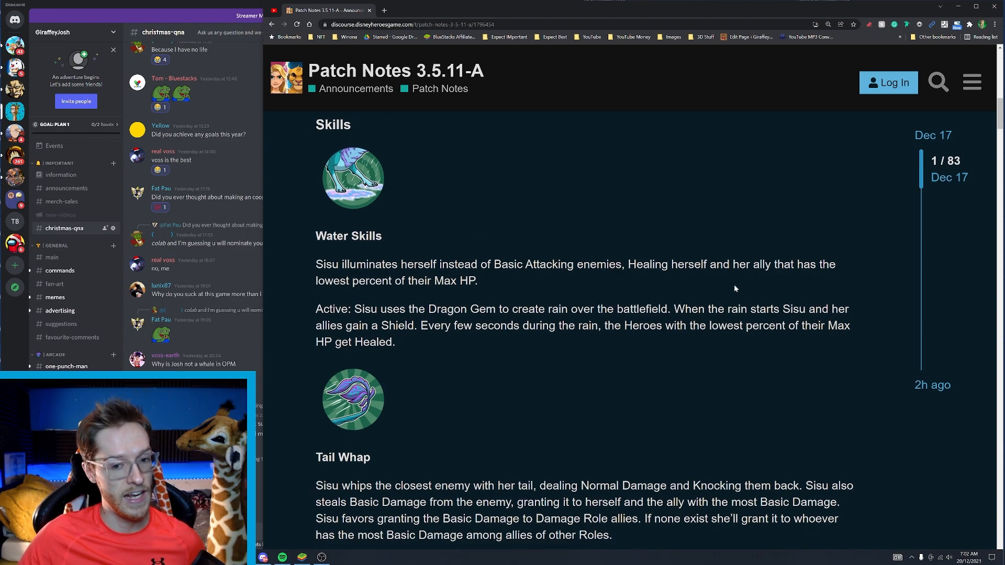
mouse_move(846, 262)
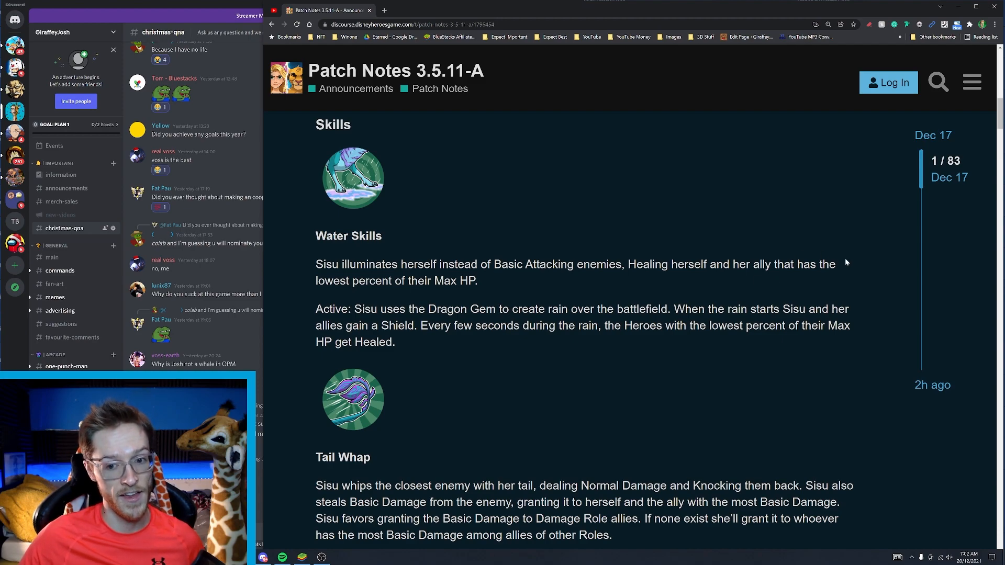
left_click_drag(327, 264, 478, 281)
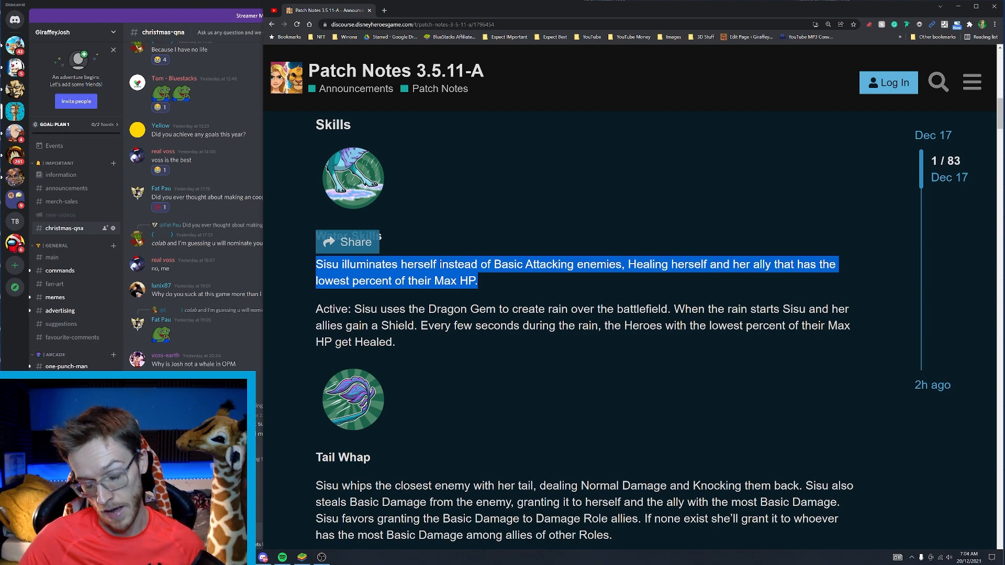
left_click(398, 342)
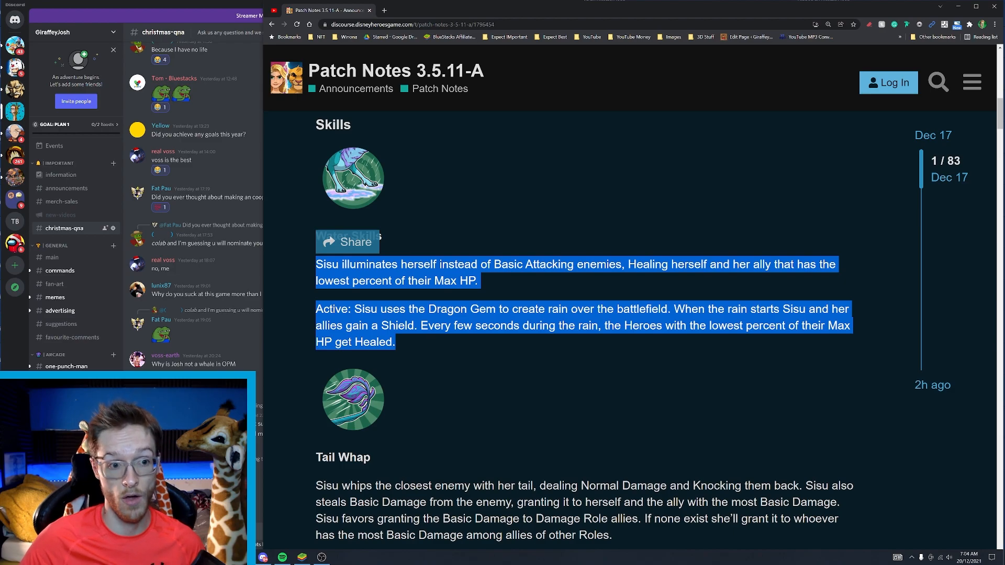
Step: Scroll down to Sisu's Tail Whap and Fog Formation skill descriptions
scroll("down", 3)
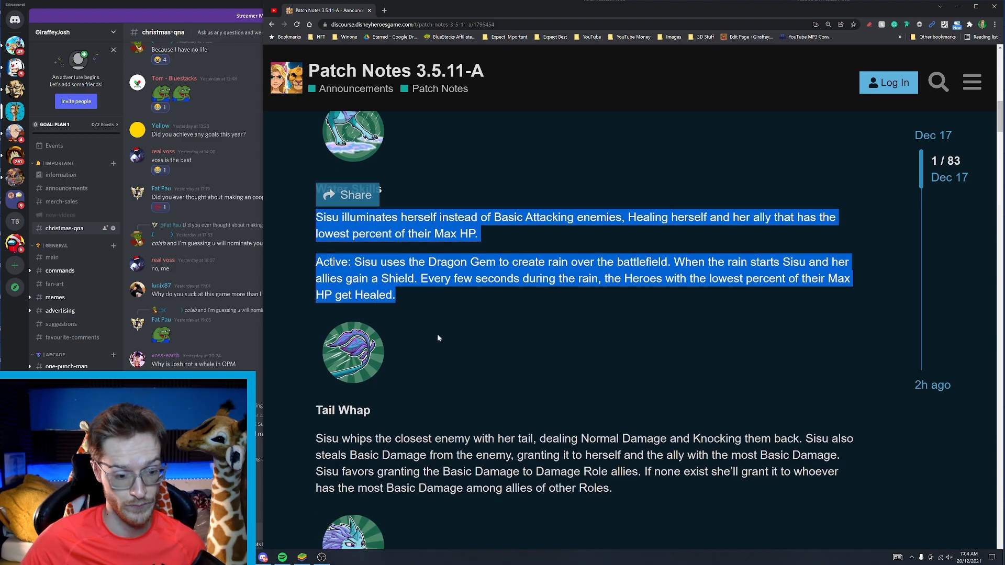
scroll("down", 3)
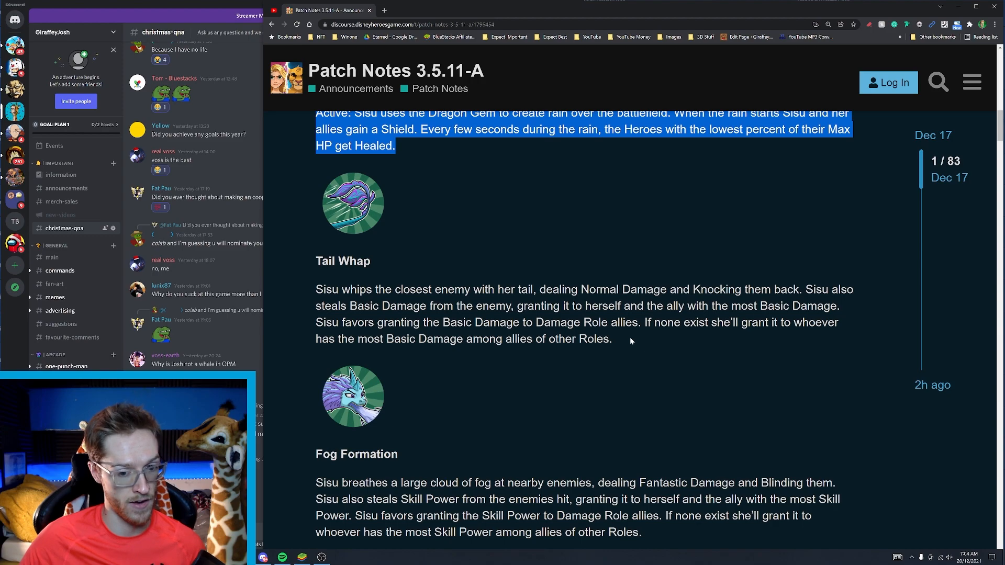
mouse_move(767, 334)
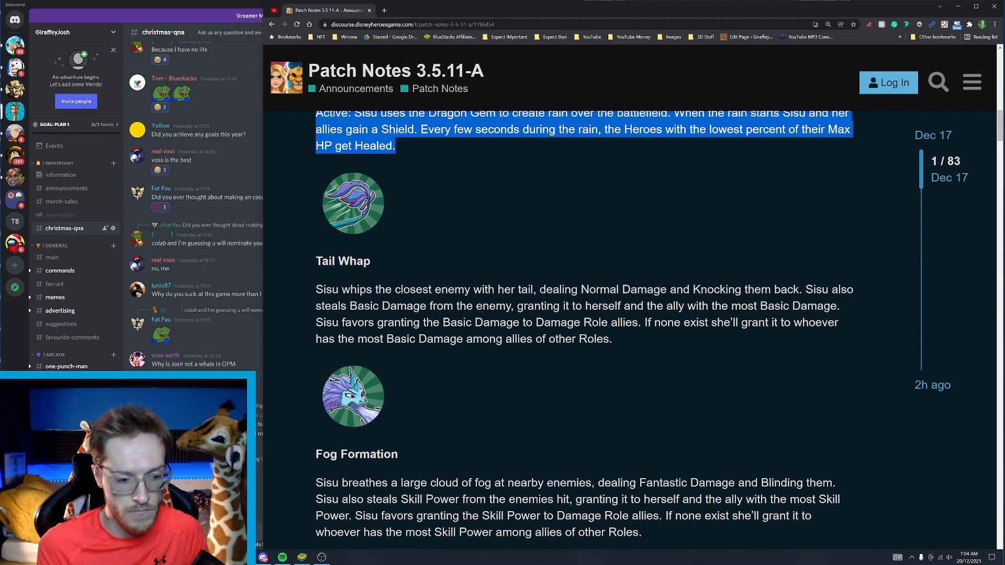
Step: Scroll down through The Last Dragon and The First Step to the Battle Badge list
scroll("down", 3)
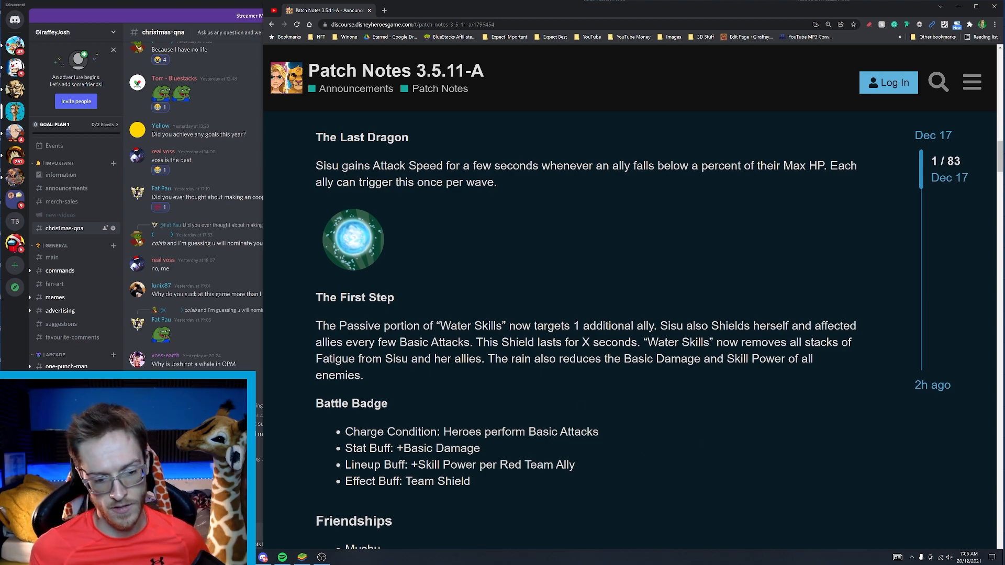
scroll("down", 3)
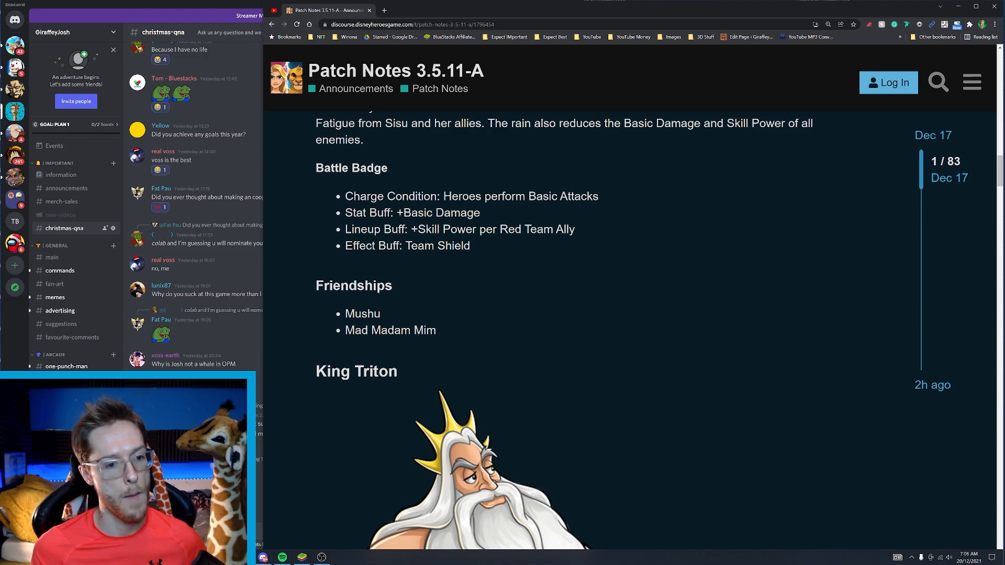
scroll("down", 3)
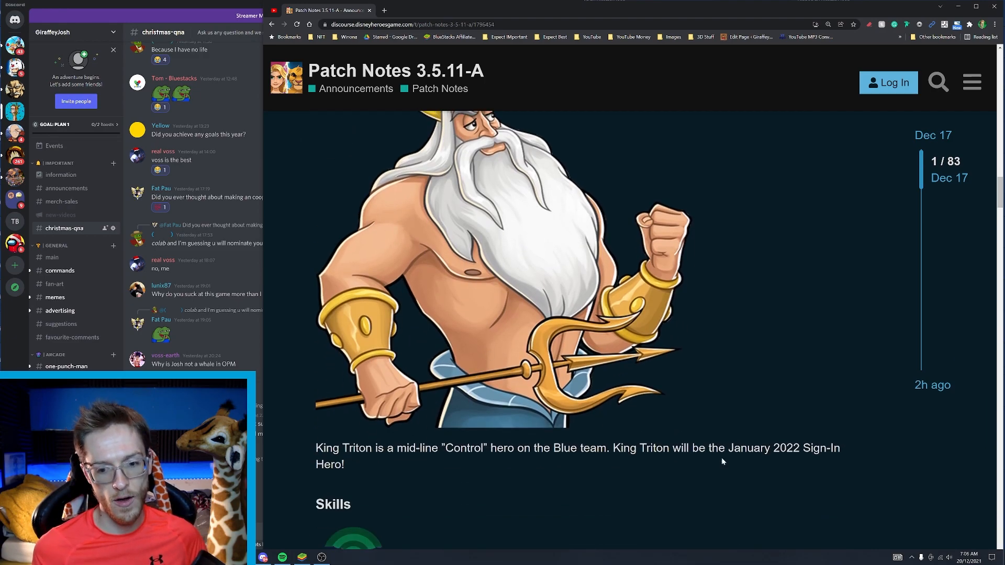
left_click_drag(729, 449, 351, 505)
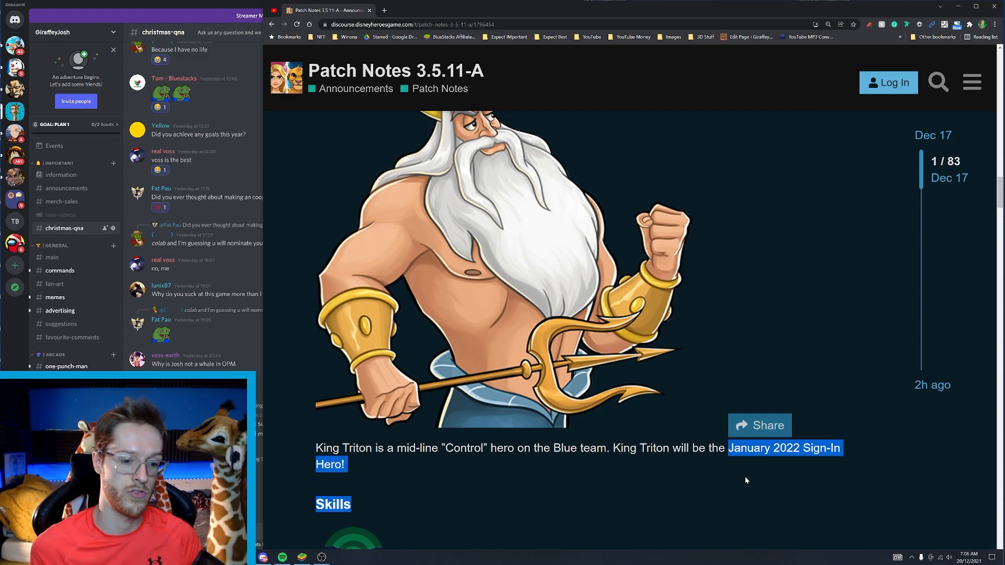
scroll("down", 3)
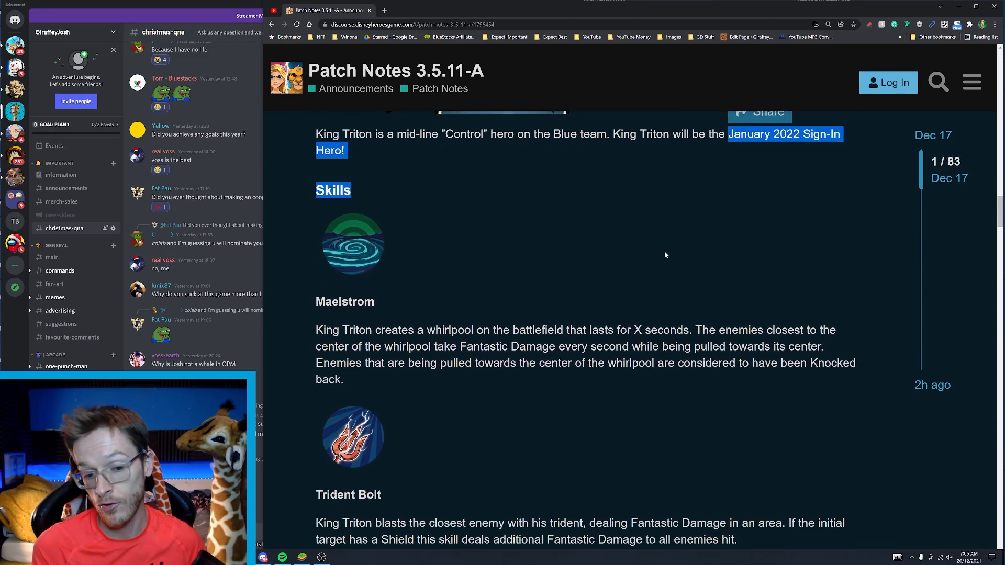
mouse_move(656, 273)
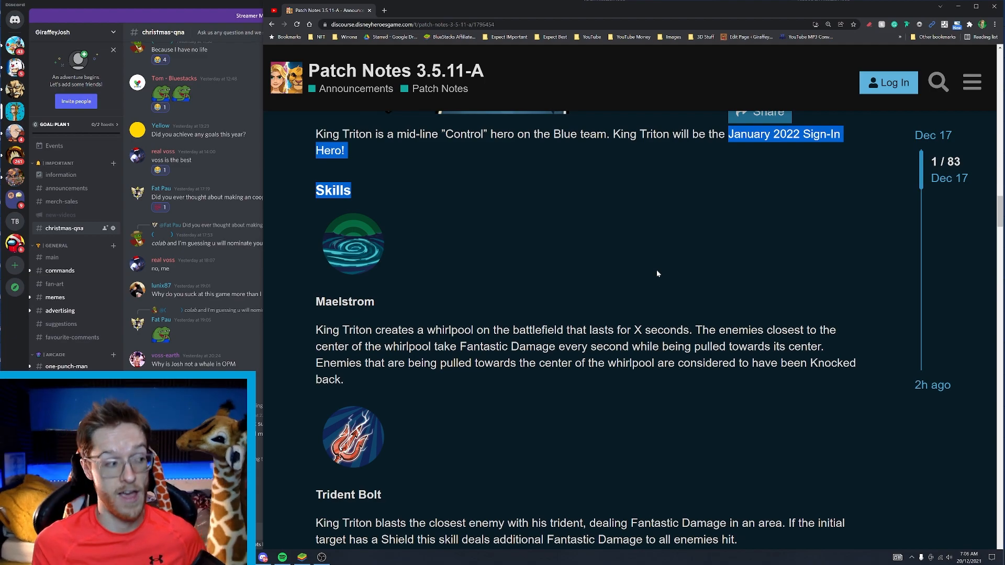
scroll("down", 3)
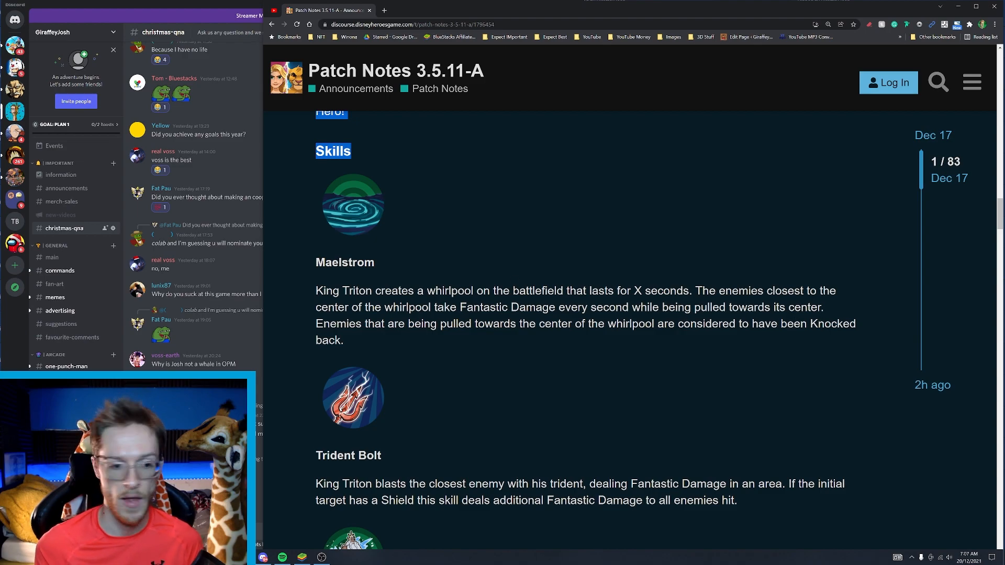
mouse_move(535, 338)
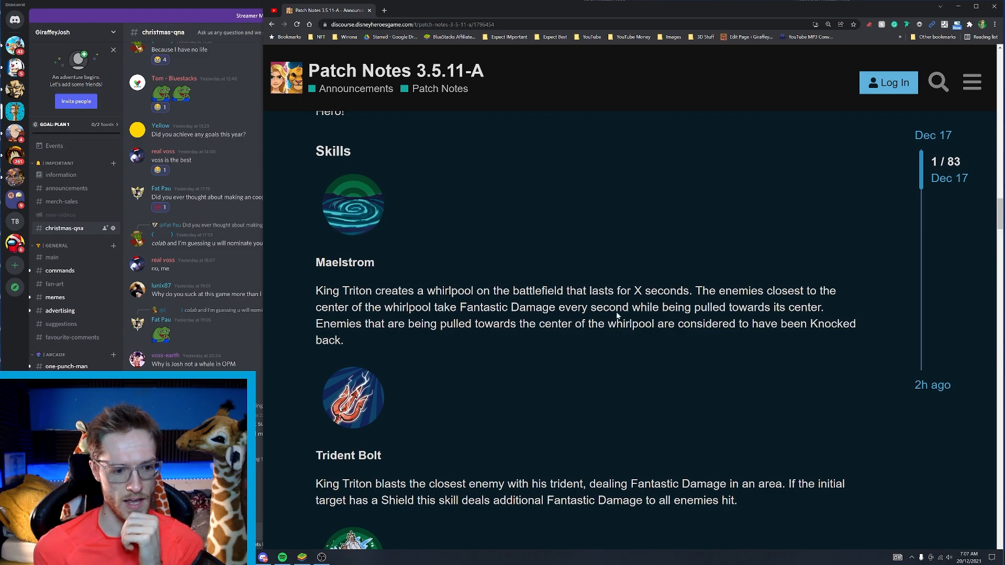
Step: Scroll to Sisu's Battle Badge and Friendships with Mushu and Mad Madam Mim
scroll("down", 3)
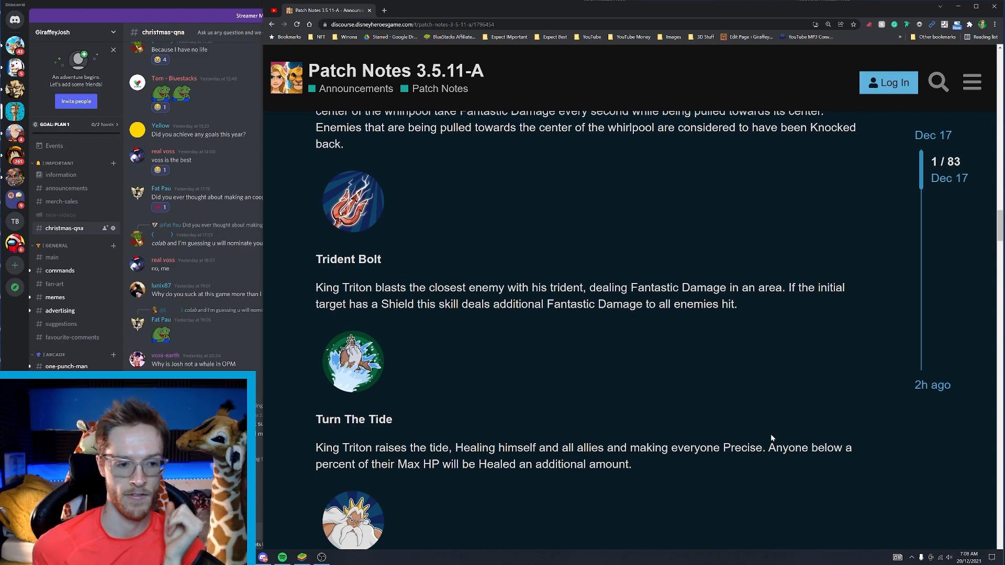
scroll("down", 3)
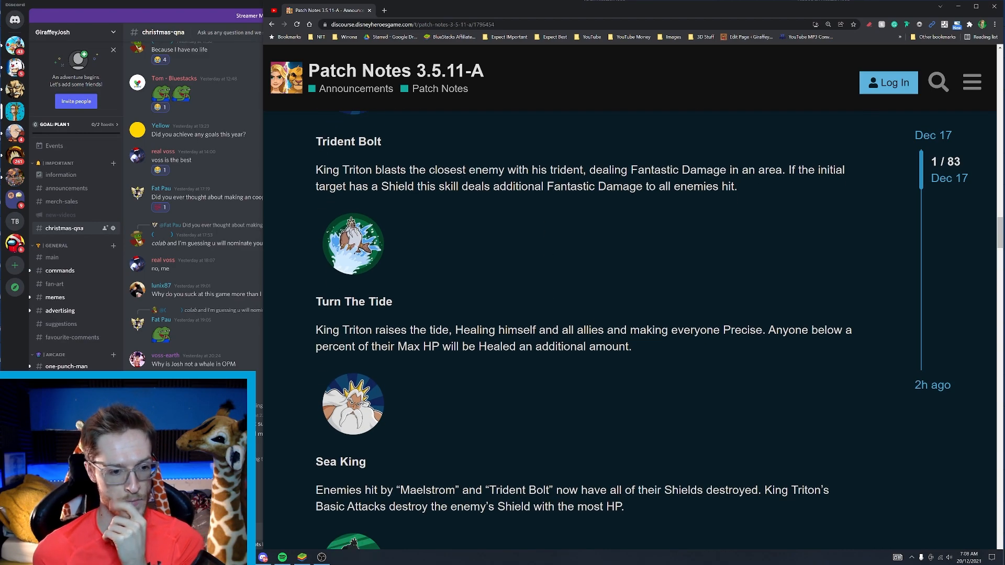
scroll("down", 3)
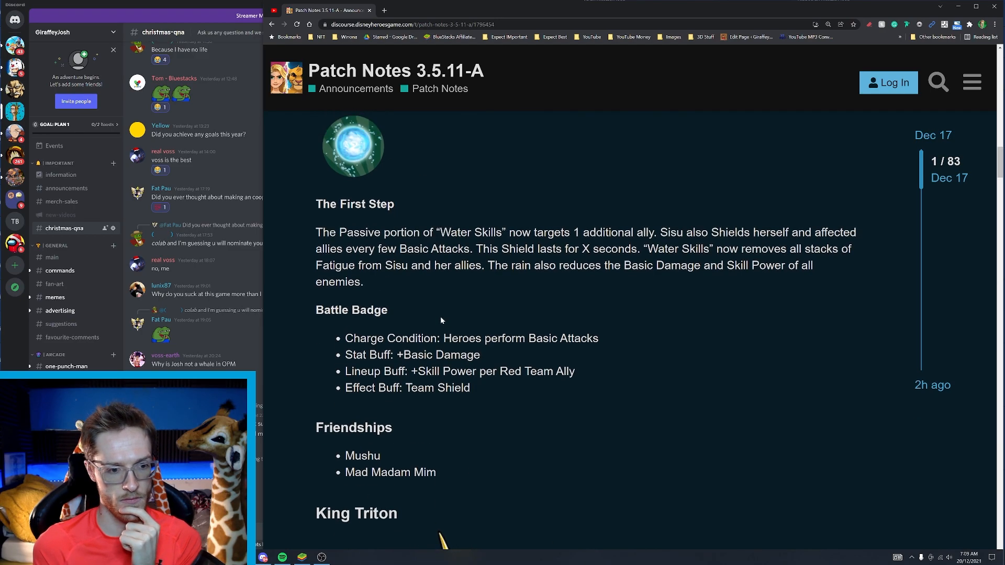
Step: Scroll down to King Triton's Turn The Tide skill description
scroll("down", 3)
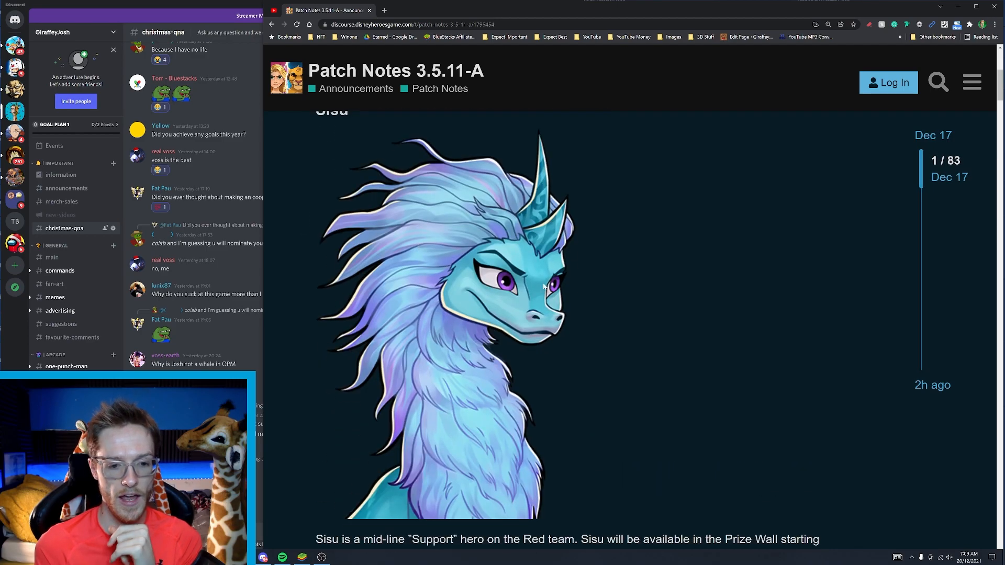
scroll("down", 3)
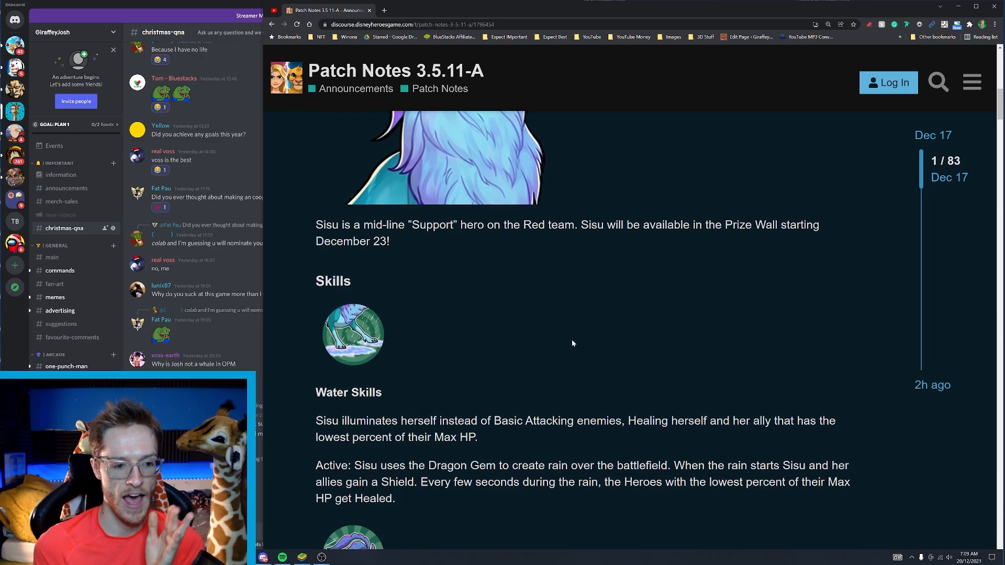
scroll("down", 3)
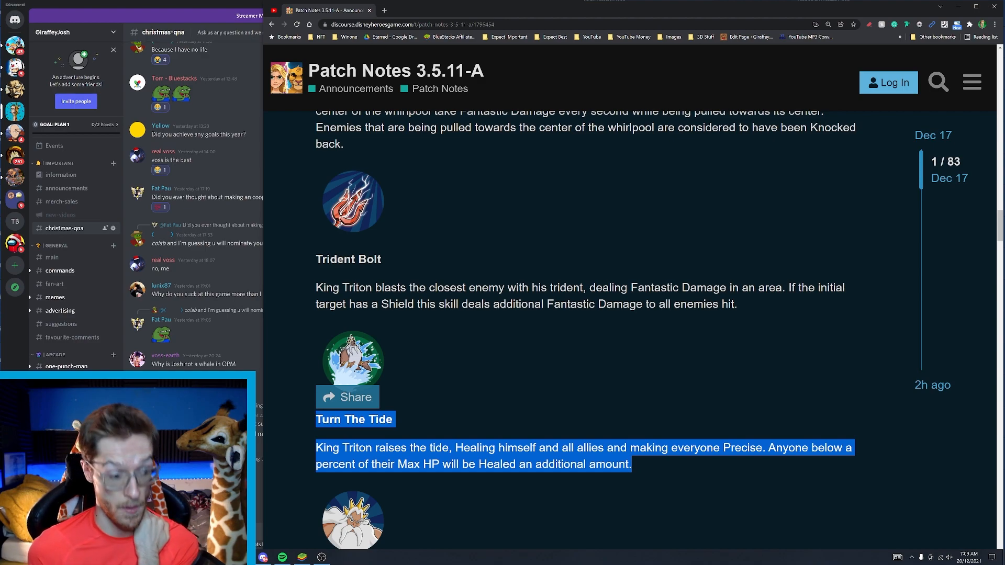
Step: Scroll past Sea King and Spear Out to King Triton's Battle Badge and Friendships
scroll("down", 3)
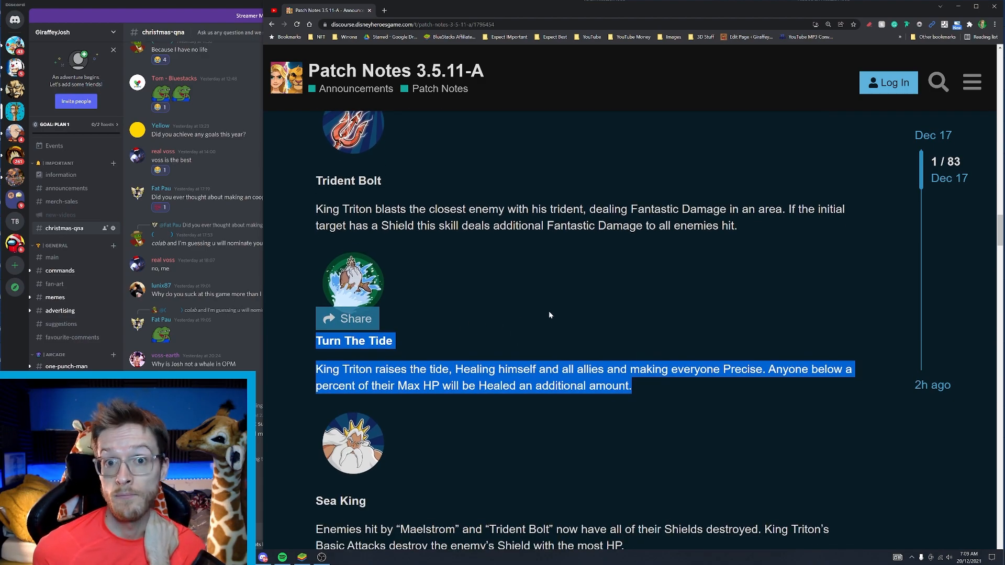
scroll("down", 3)
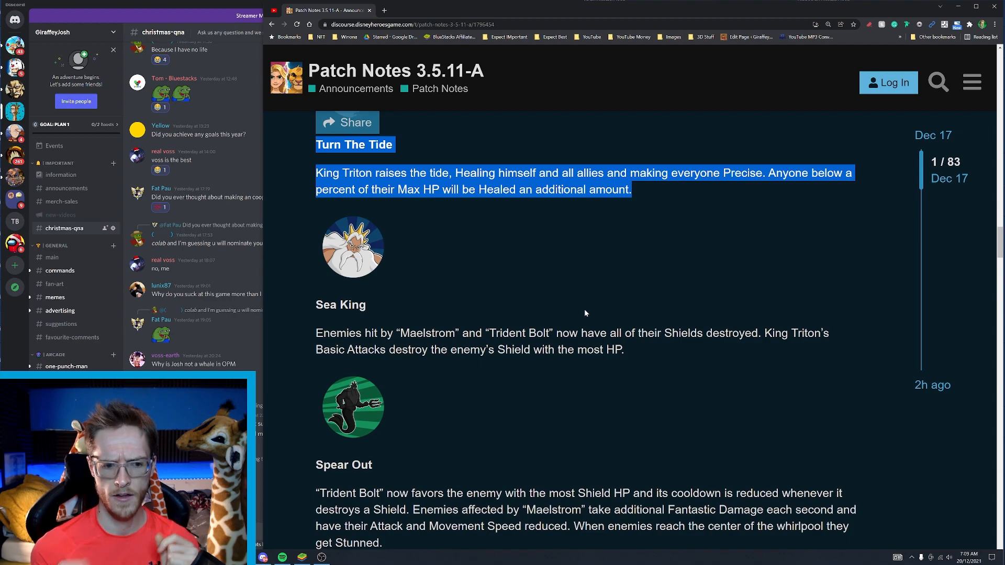
scroll("down", 3)
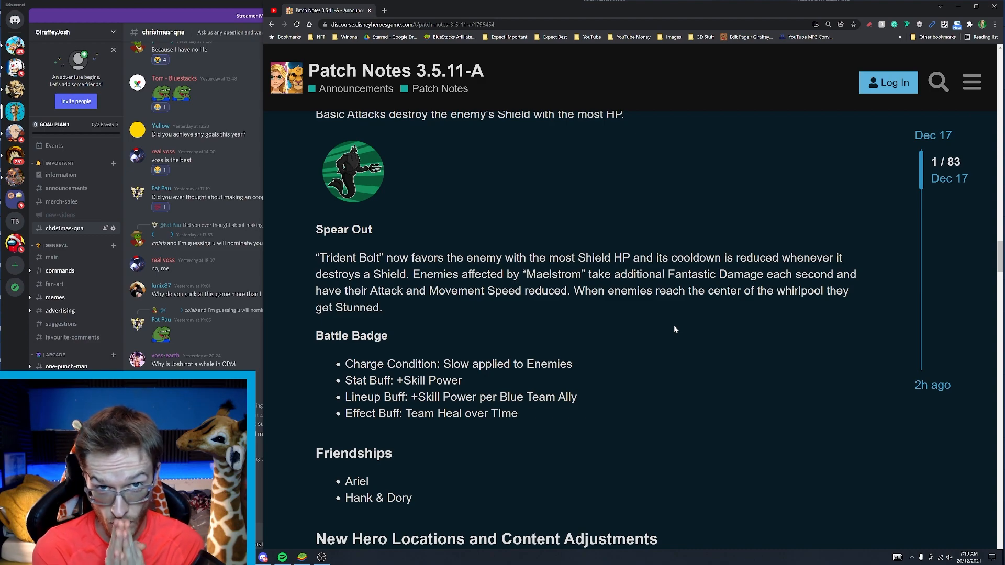
Step: Scroll to New Hero Locations and highlight the Zeus Diamond Crate line
scroll("down", 3)
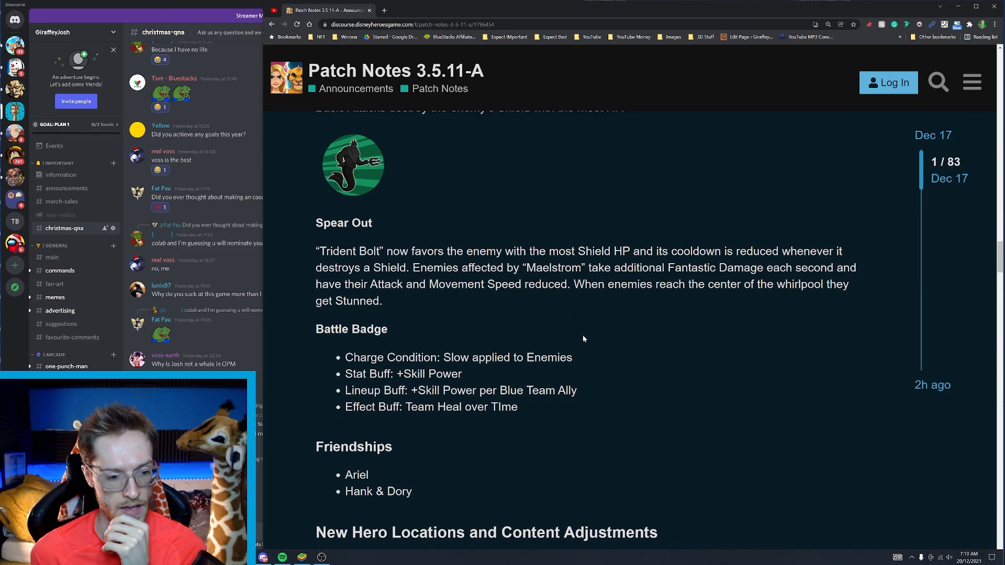
scroll("down", 3)
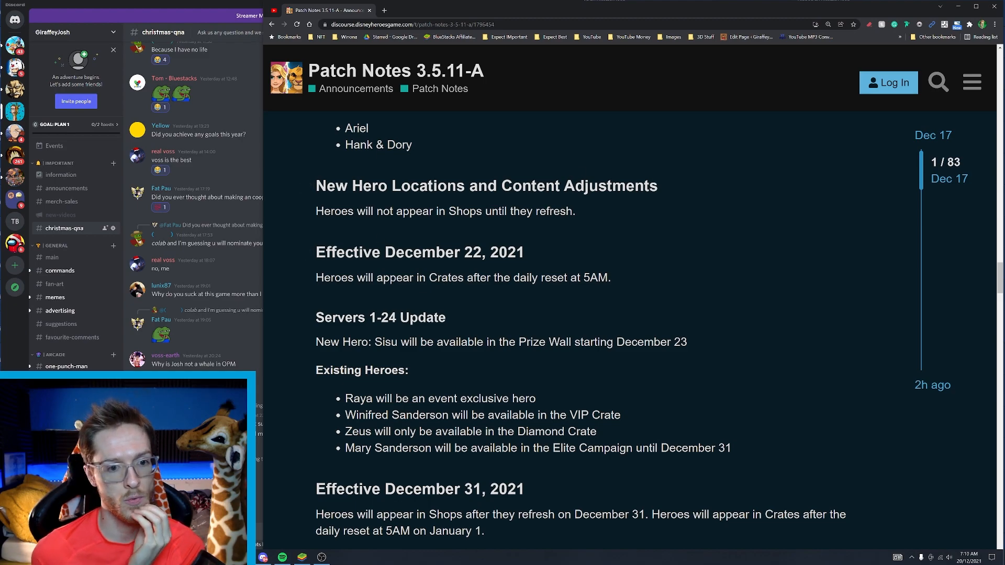
scroll("down", 3)
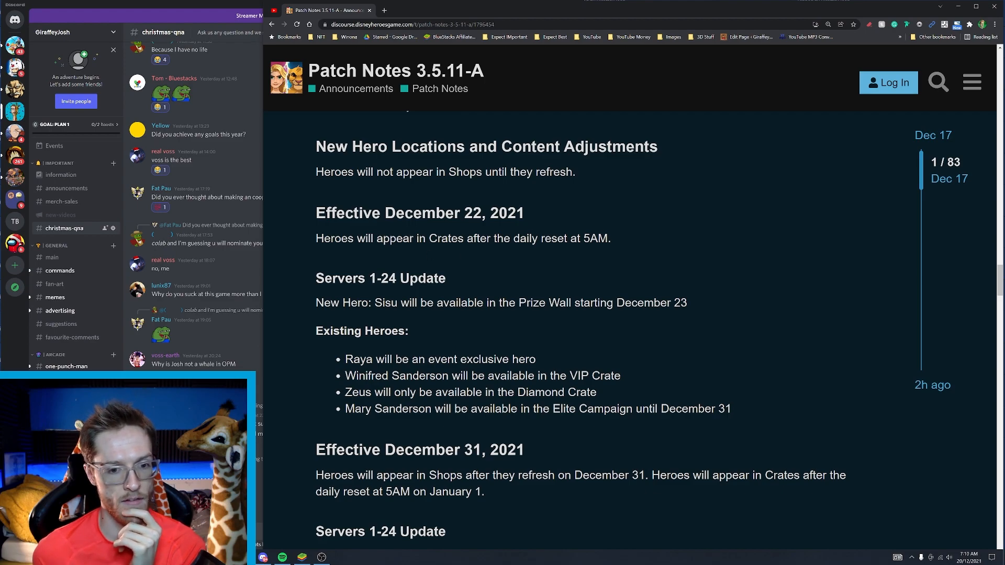
scroll("down", 3)
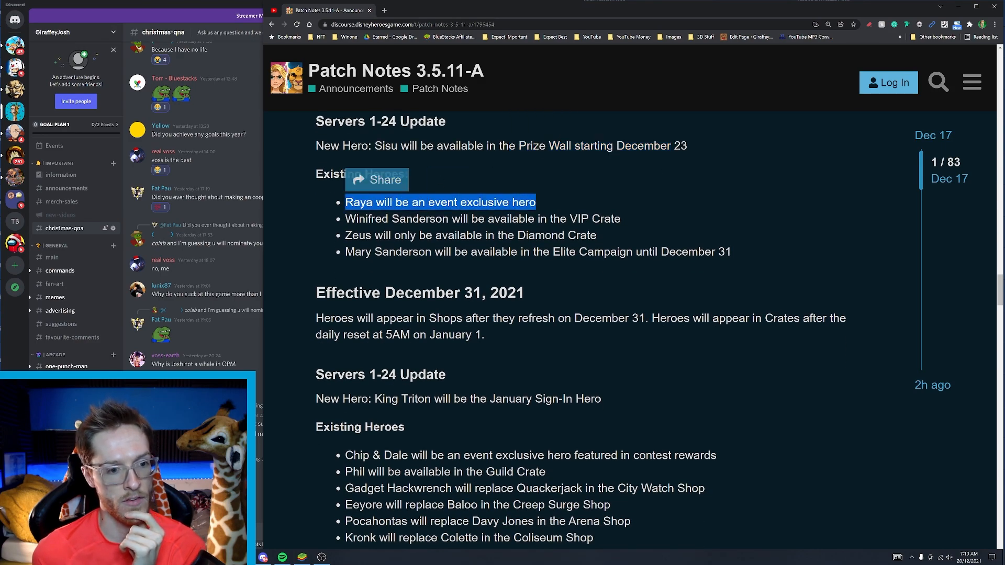
double_click(458, 236)
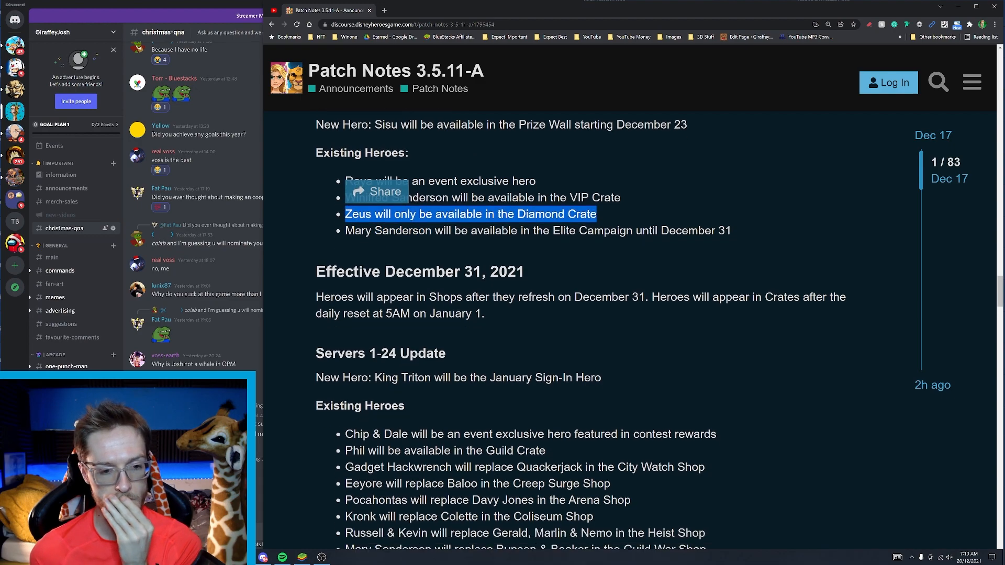
Step: Highlight the Gadget Hackwrench City Watch Shop line and reach the Servers 1-24 Existing Heroes list
scroll("down", 3)
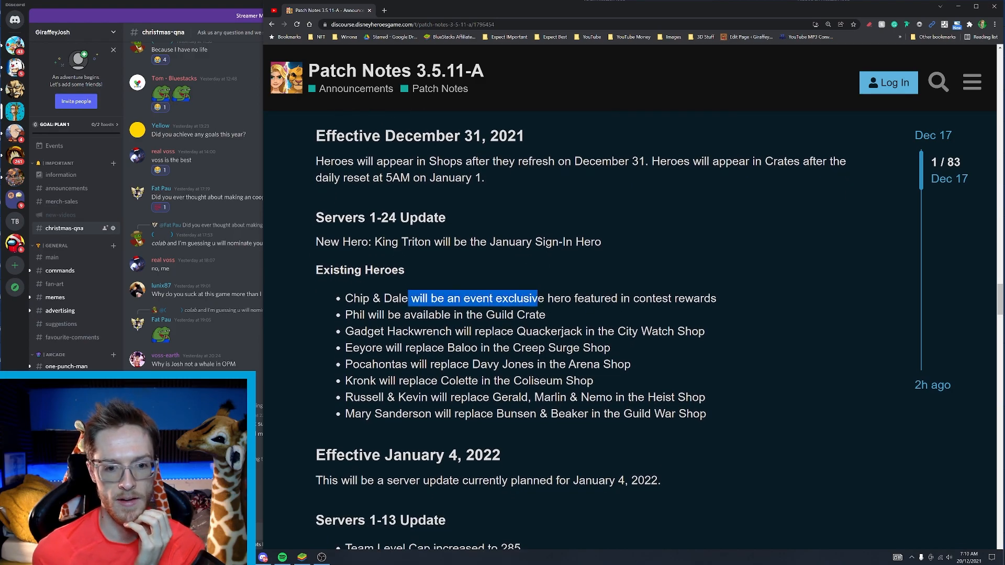
scroll("down", 3)
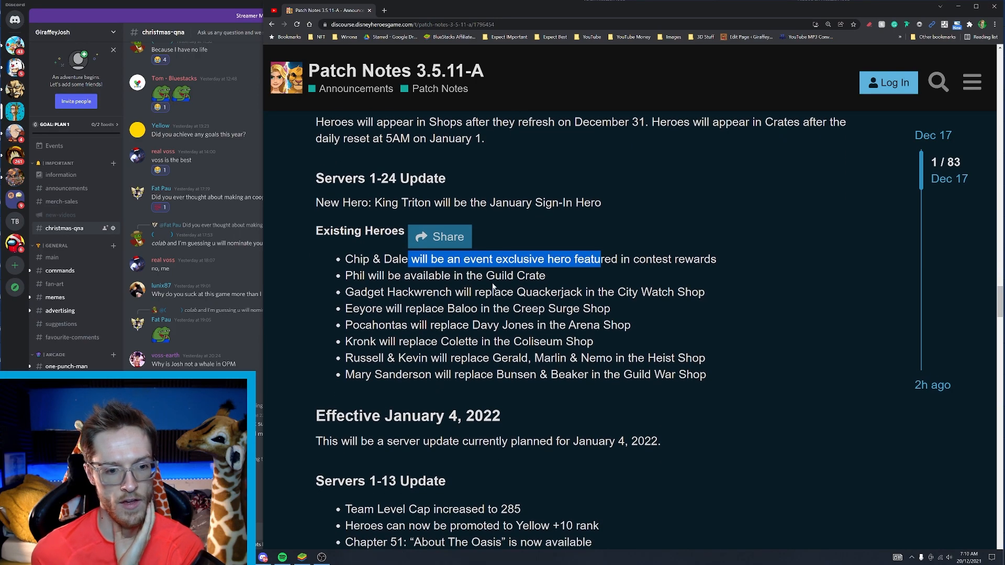
double_click(500, 275)
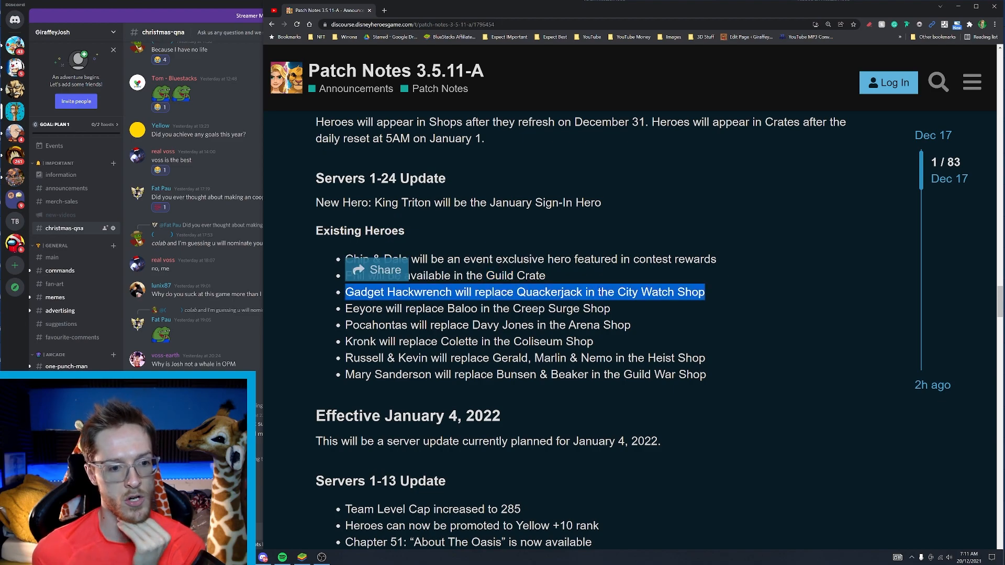
scroll("down", 3)
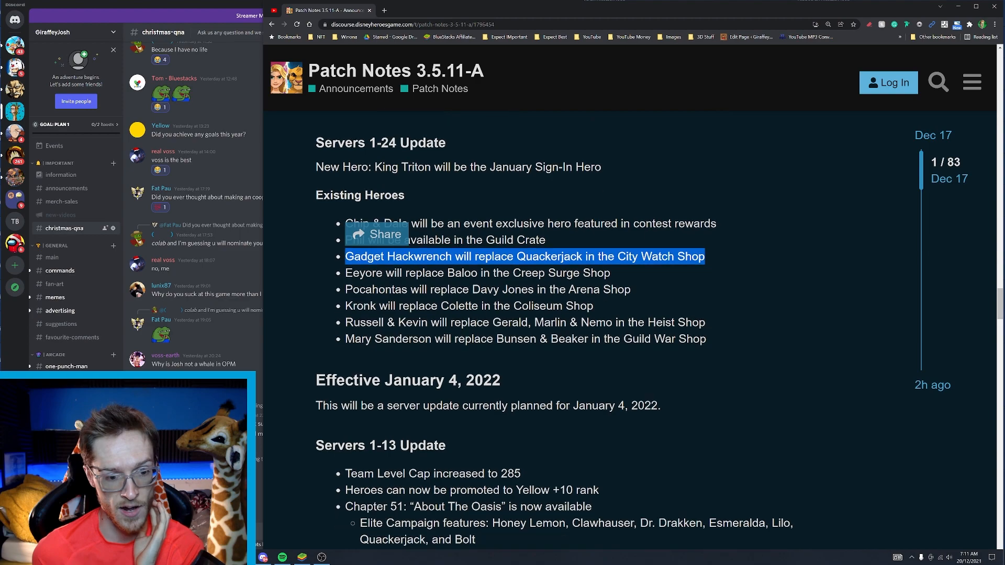
scroll("down", 3)
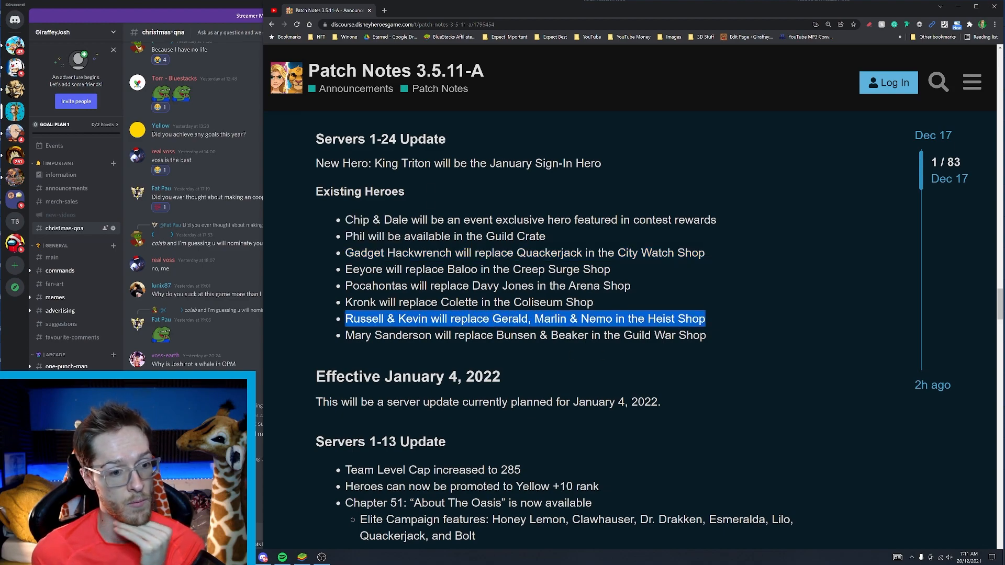
Step: Highlight the Team Level Cap increased to 285 line in the server updates
scroll("down", 3)
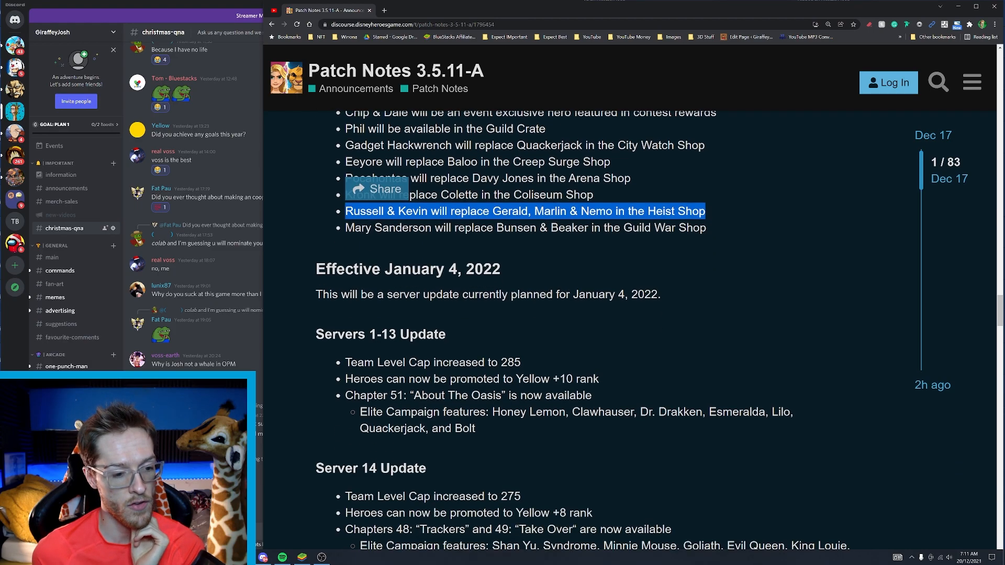
scroll("down", 3)
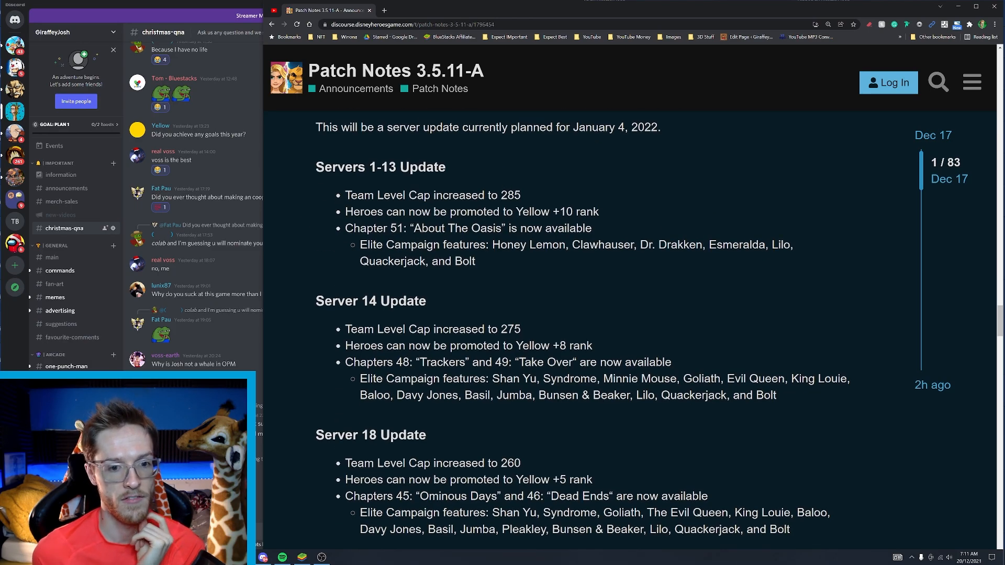
double_click(432, 194)
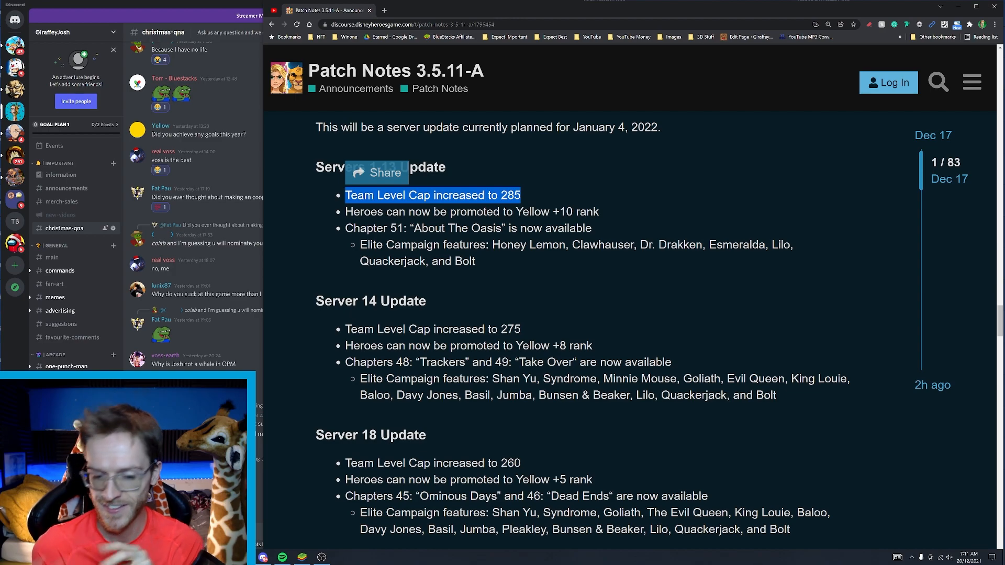
Step: Scroll through the remaining January 4 server level-cap updates to the end of the post
scroll("down", 3)
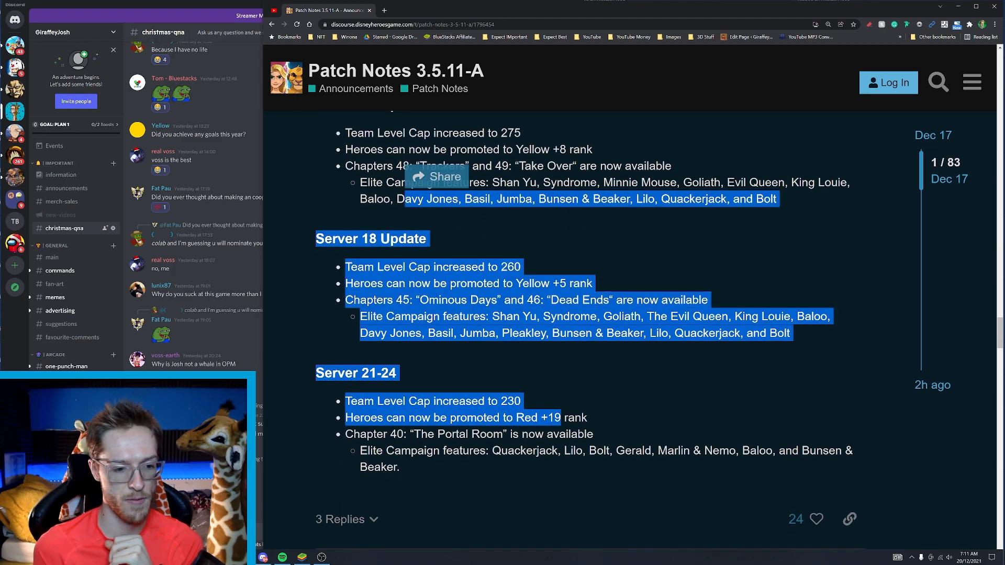
scroll("down", 3)
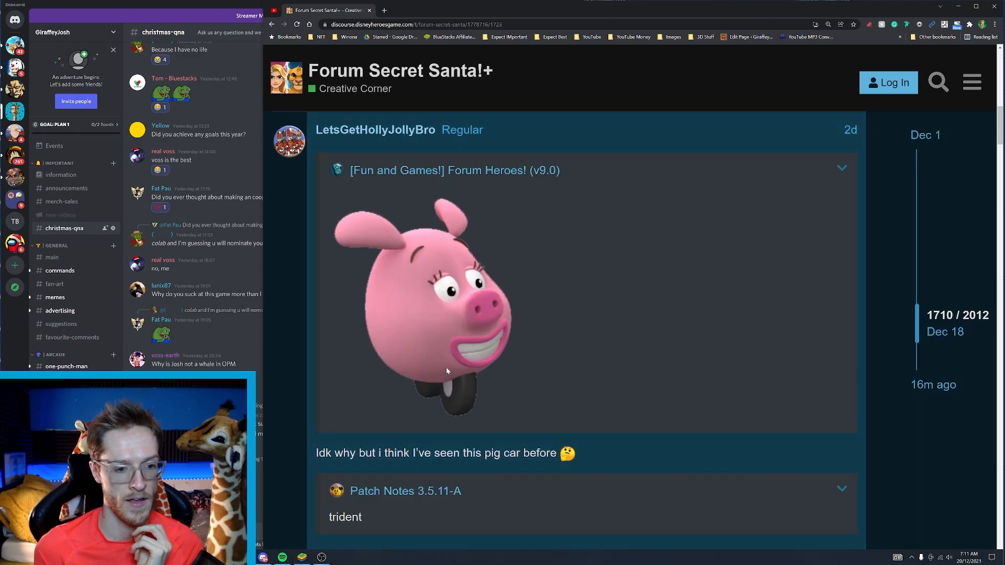
scroll("down", 3)
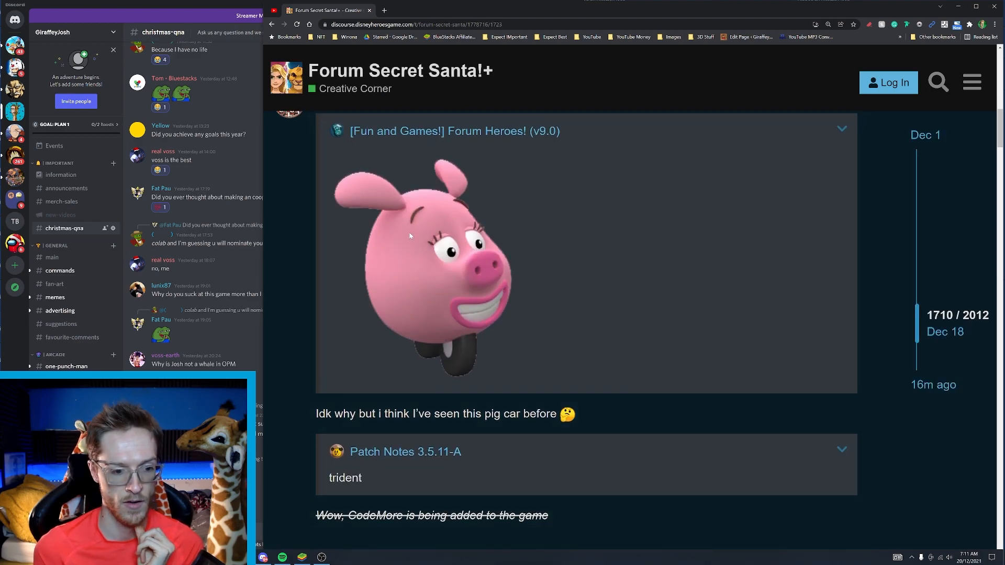